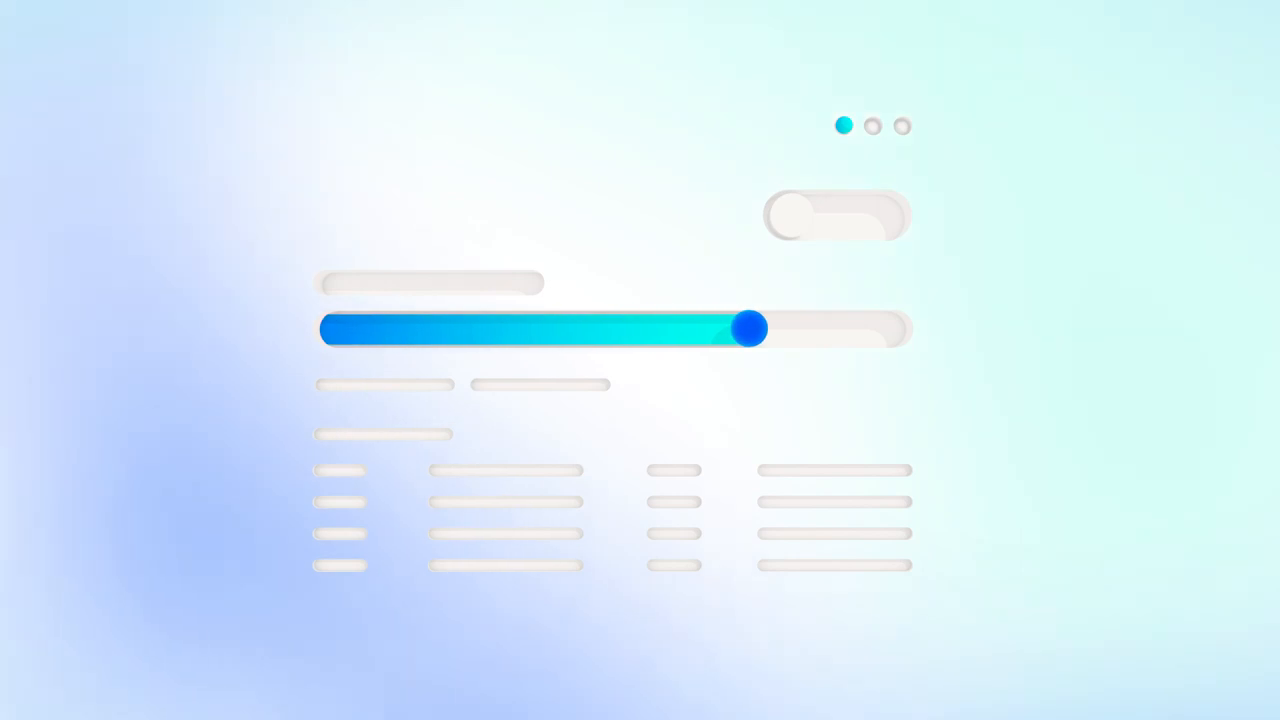
# - Fill the mockup's progress bar to 100%, switch the toggle on, and advance to page two
pyautogui.click(835, 216)
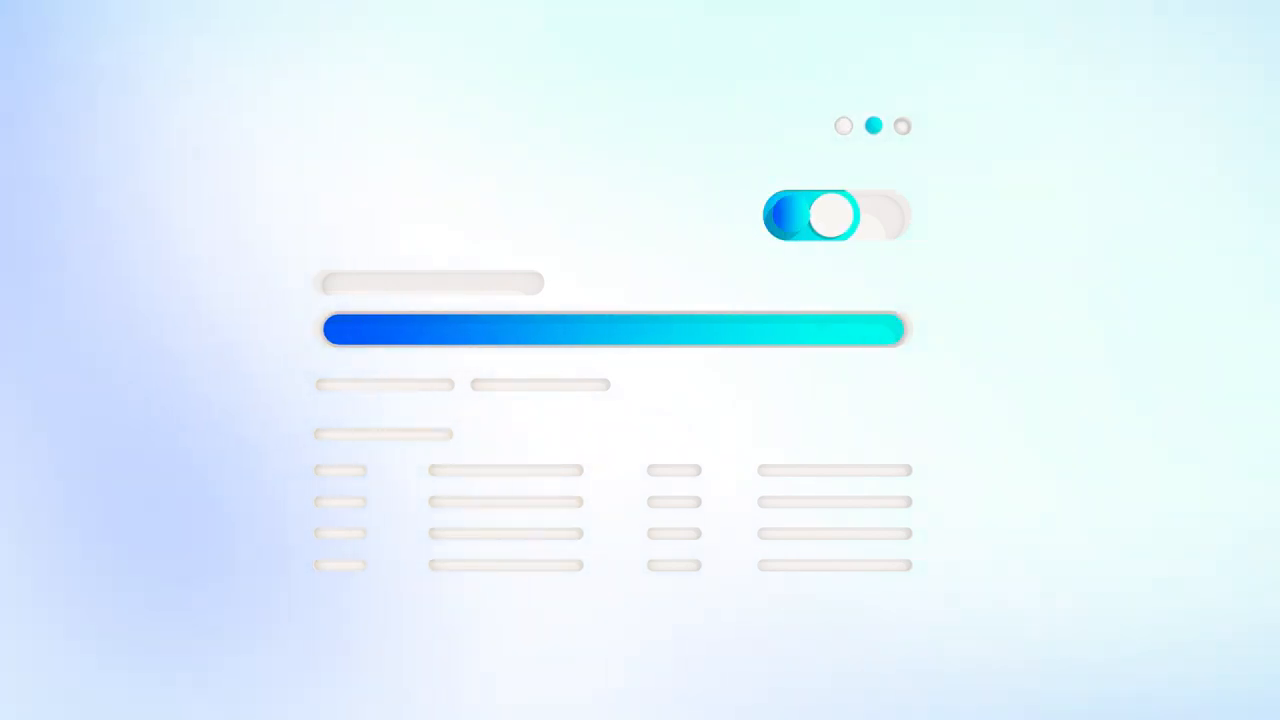
pyautogui.click(835, 215)
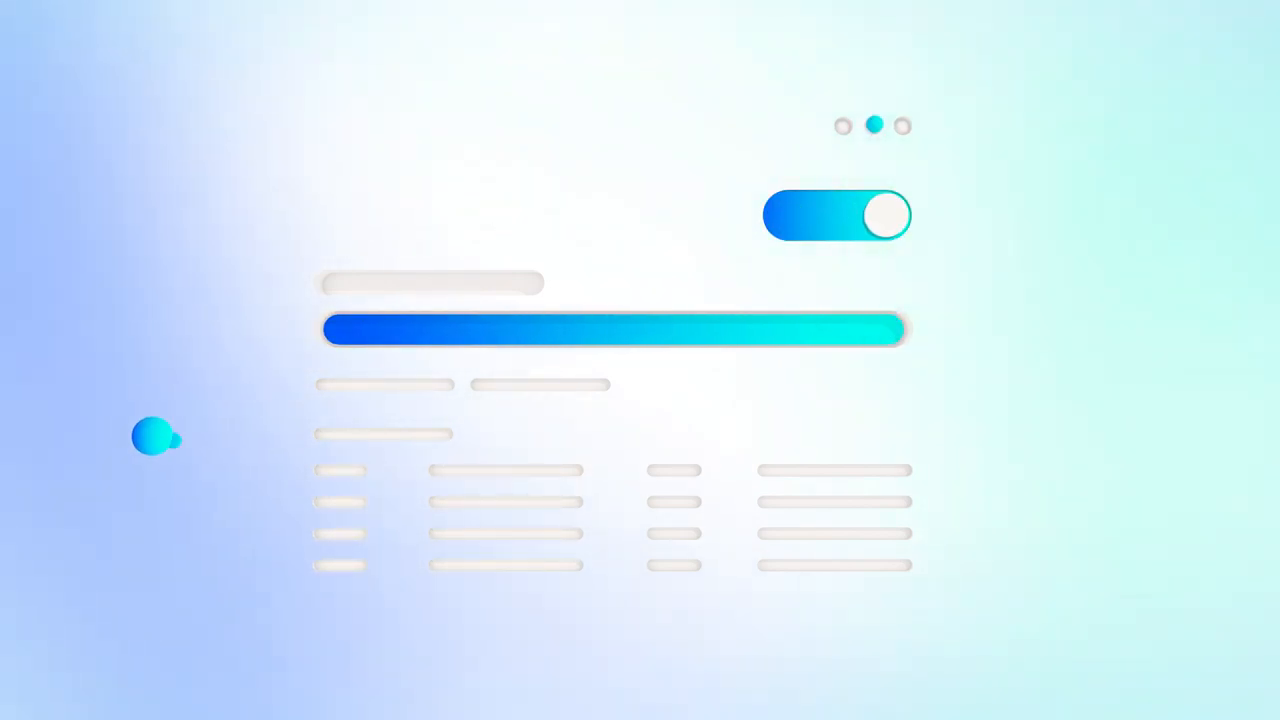